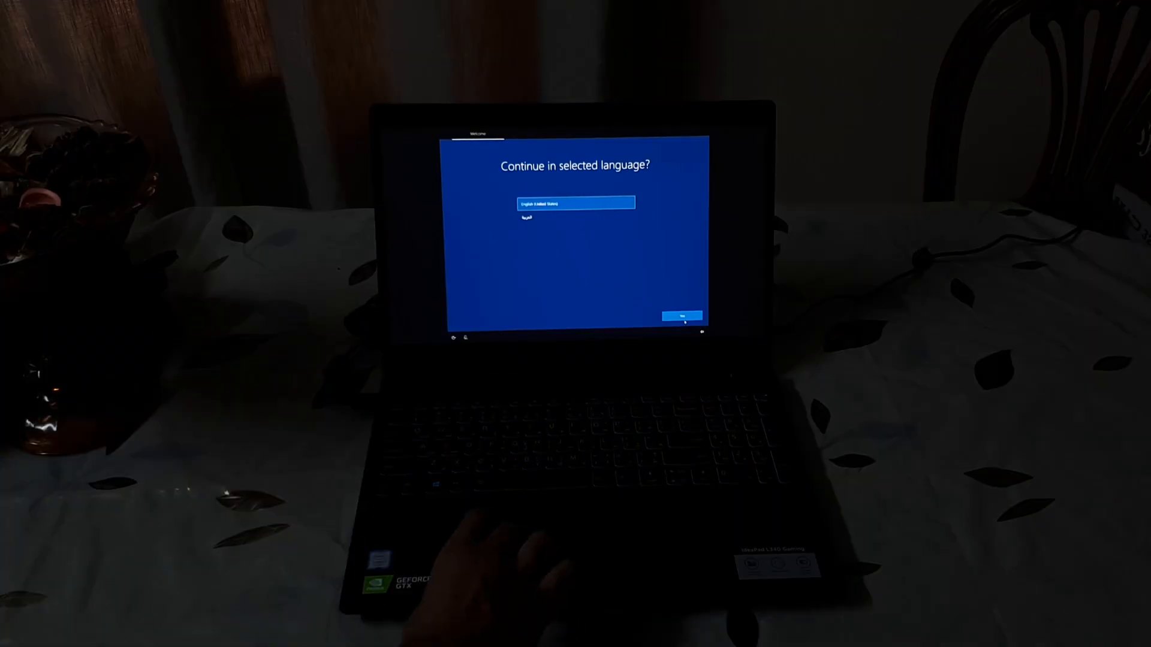
Keep the default language, United States region and US keyboard, and accept the privacy settings
left_click(682, 315)
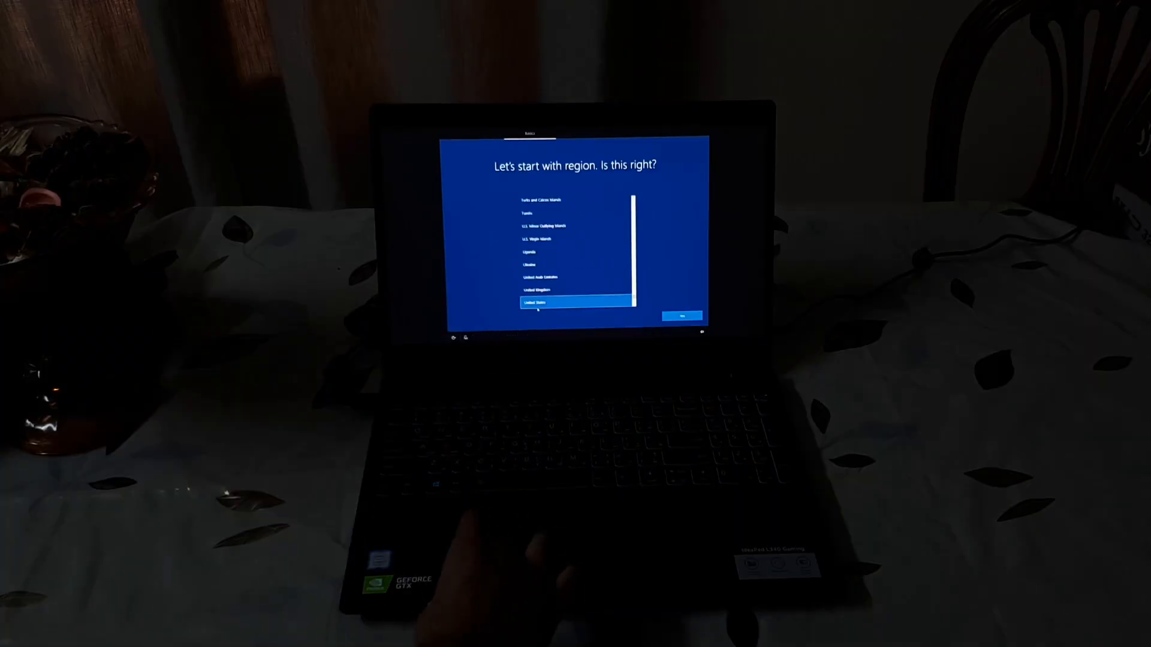
left_click(681, 315)
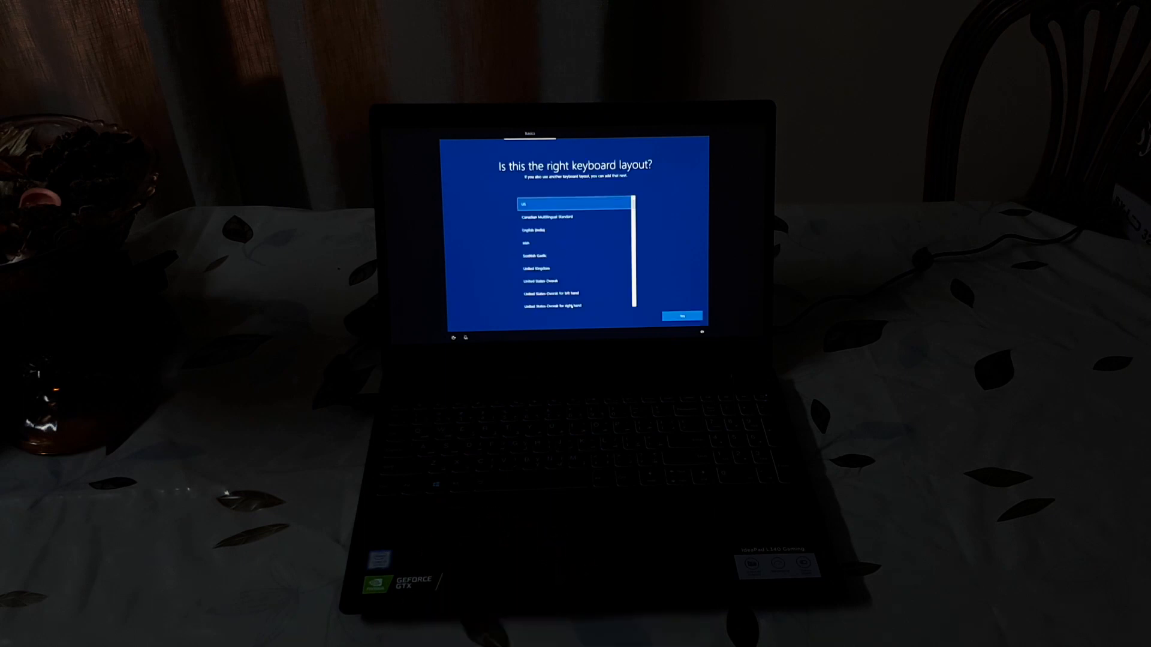
left_click(681, 316)
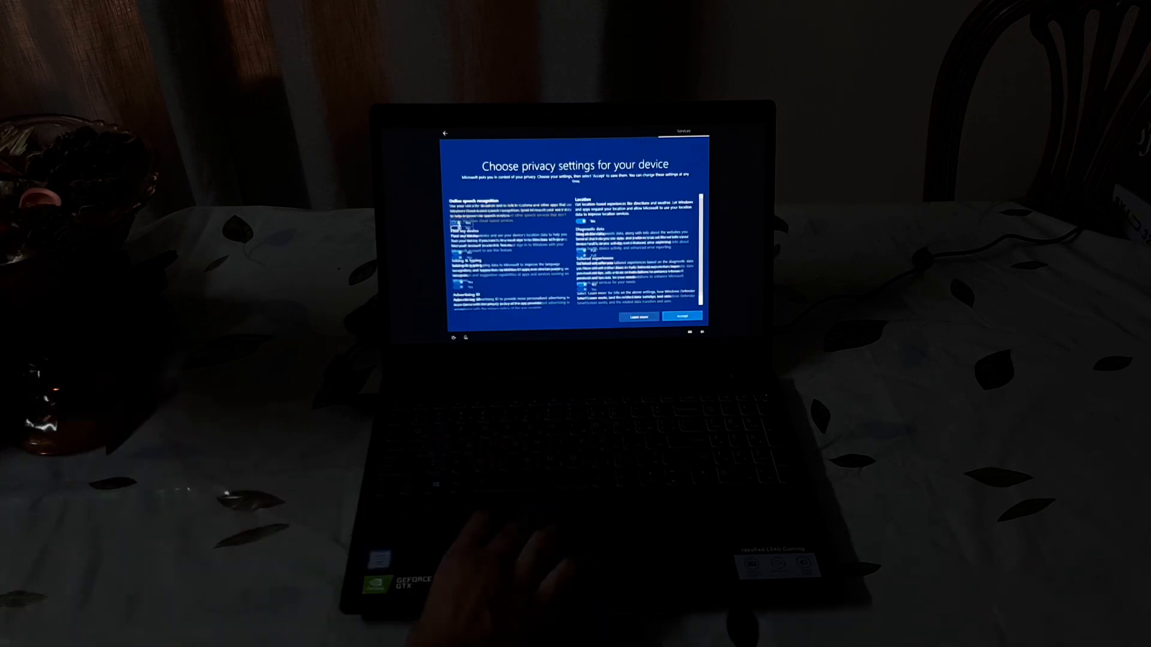
left_click(681, 316)
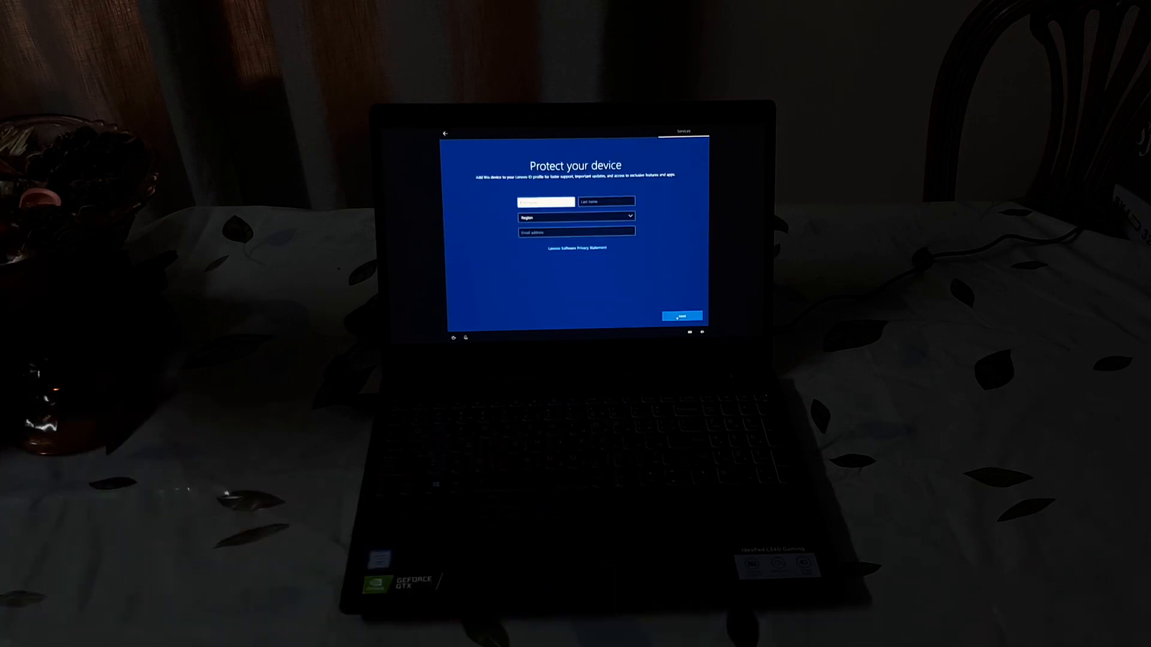
Continue past the Lenovo ID form and Lenovo sharing options
left_click(682, 315)
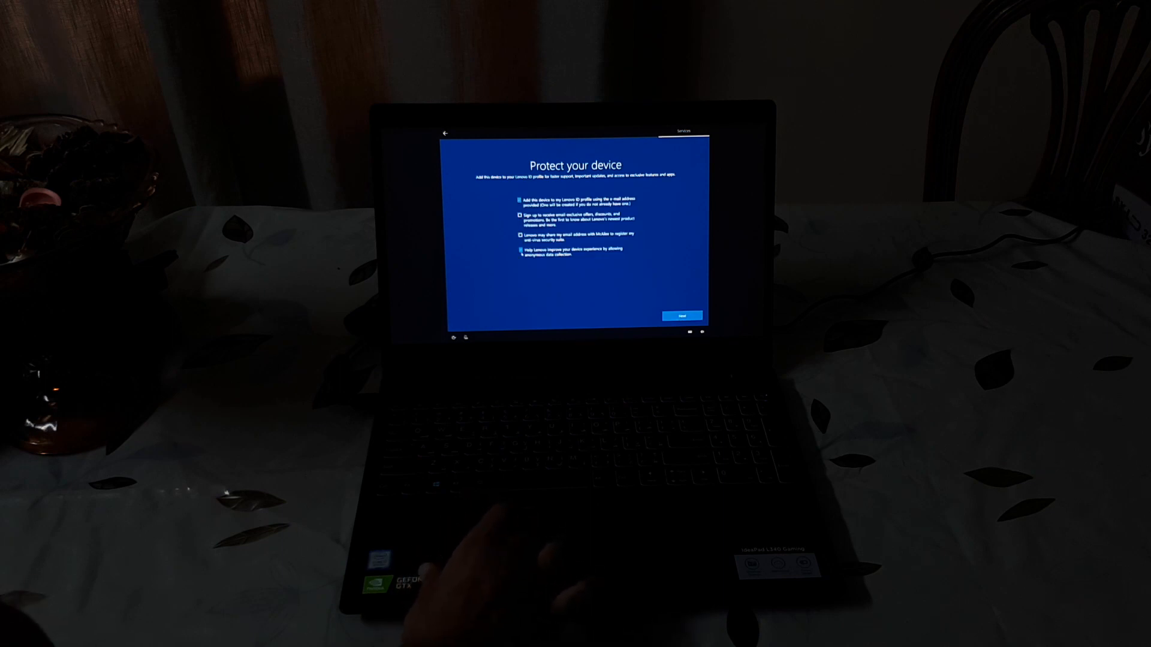
left_click(681, 315)
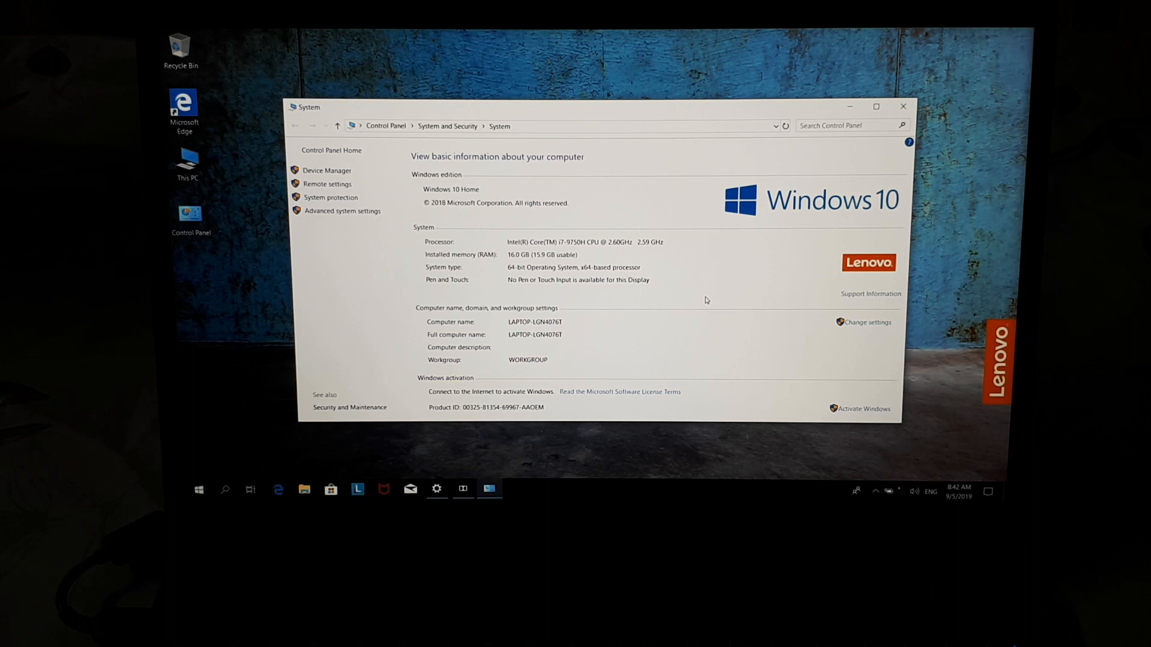
mouse_move(327, 170)
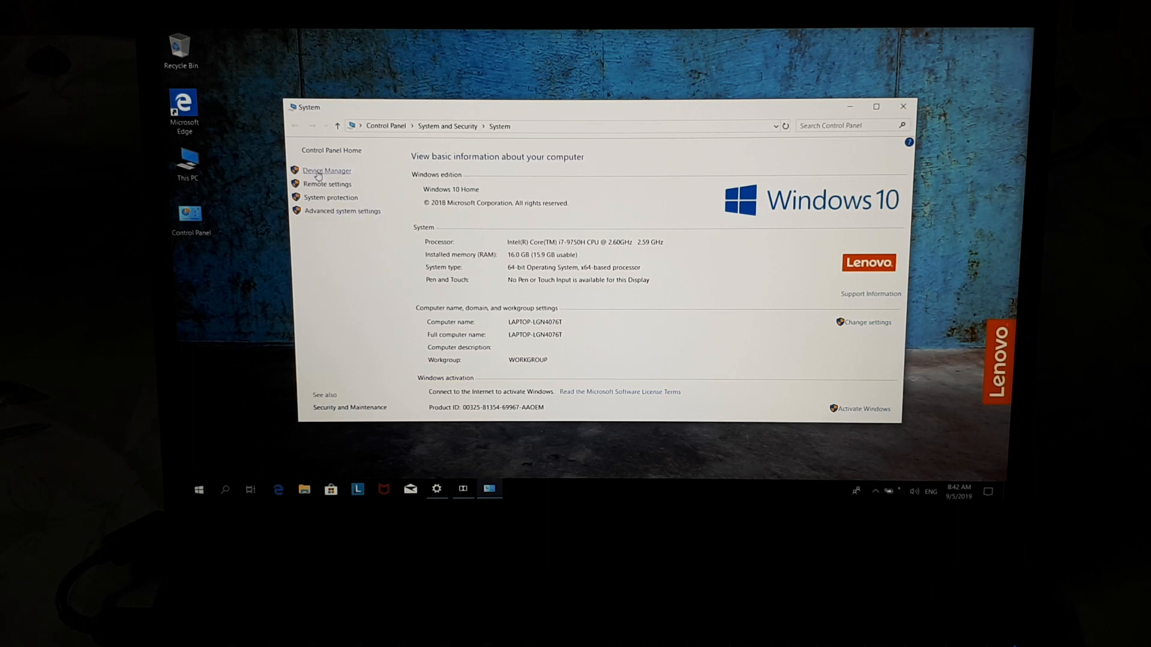
From System open Device Manager and view the NVIDIA GeForce GTX 1650 properties
left_click(327, 170)
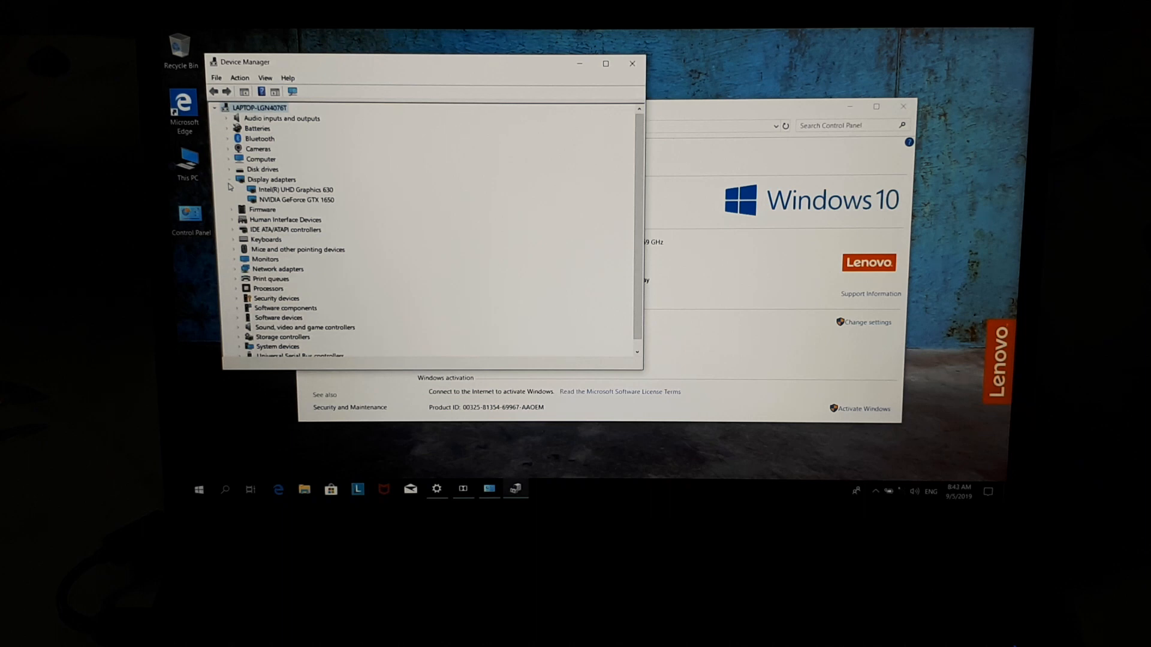
double_click(296, 200)
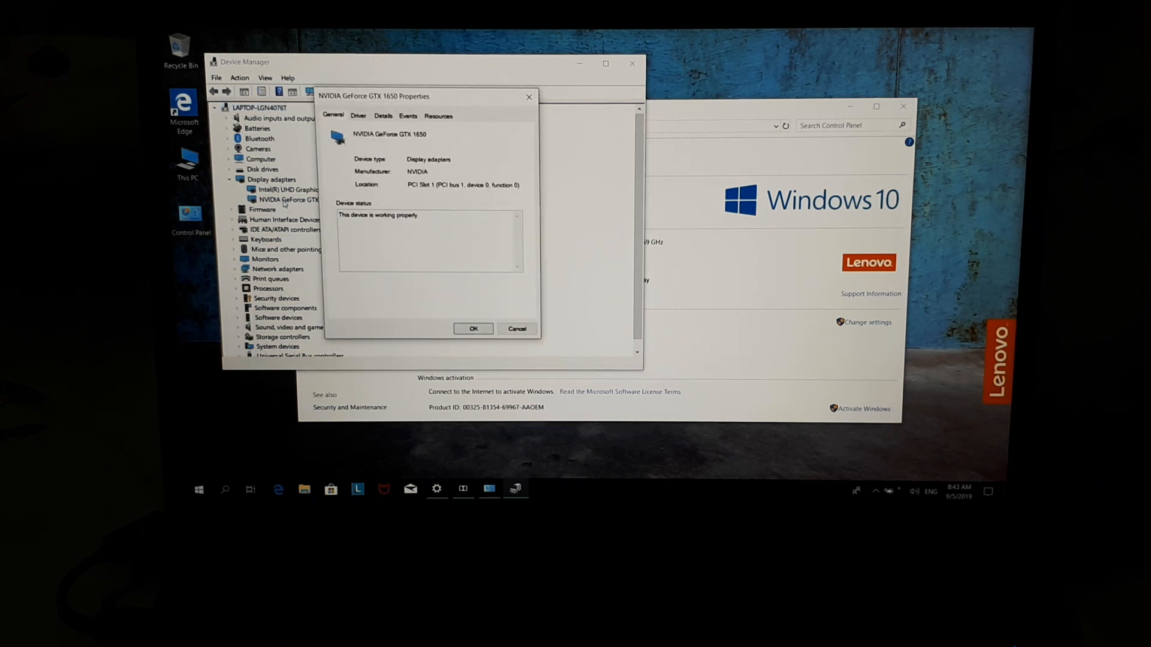
left_click(359, 115)
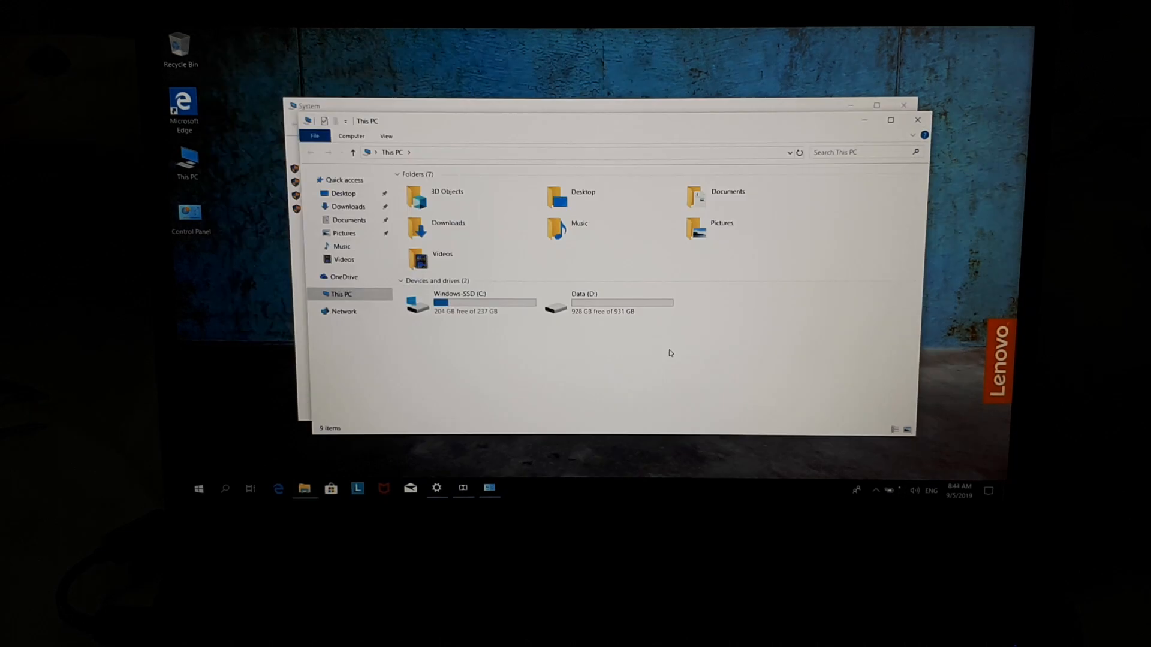
mouse_move(495, 325)
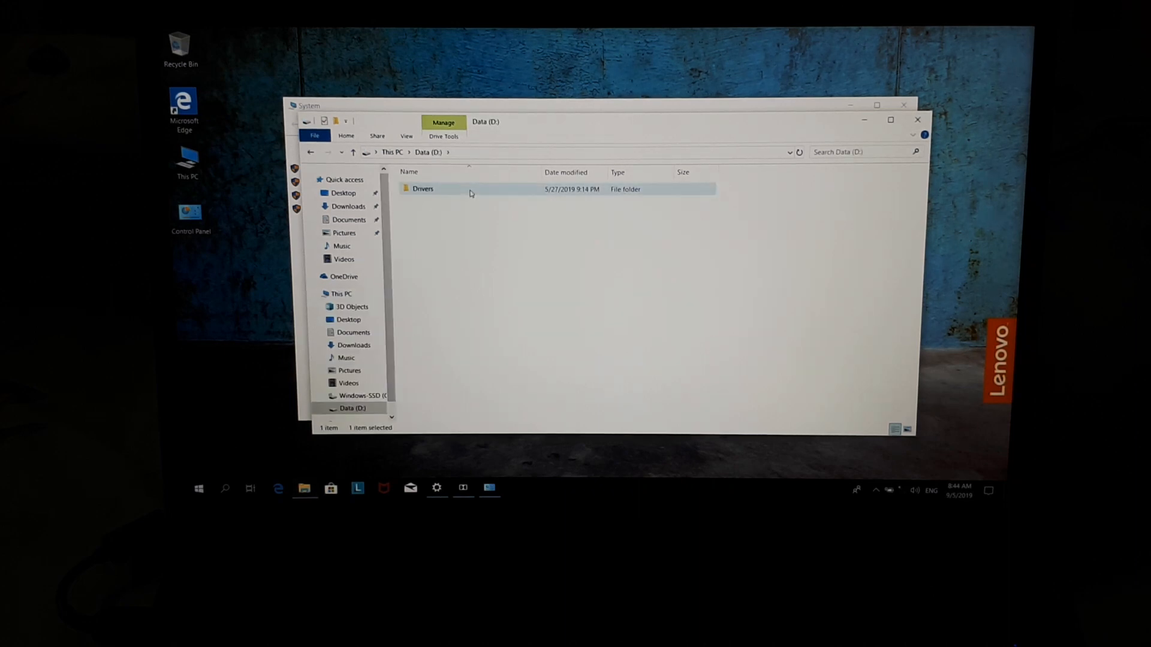
Browse into the Drivers folder on Data (D:) listing Audio, Bluetooth, WLAN subfolders
double_click(424, 188)
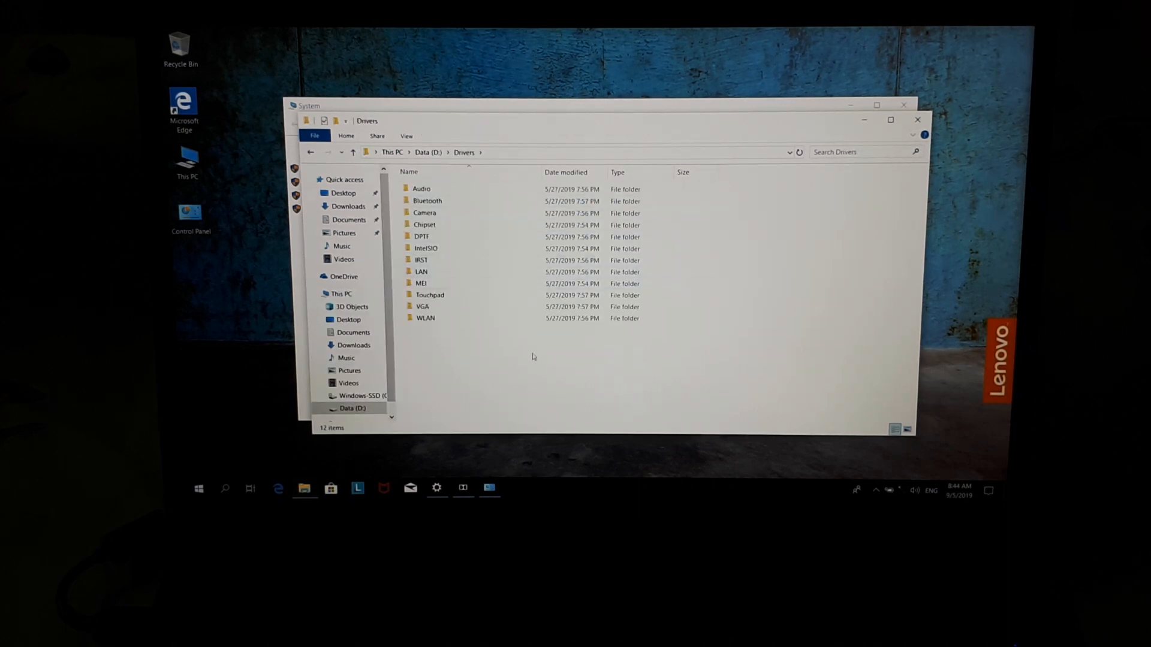
left_click(423, 307)
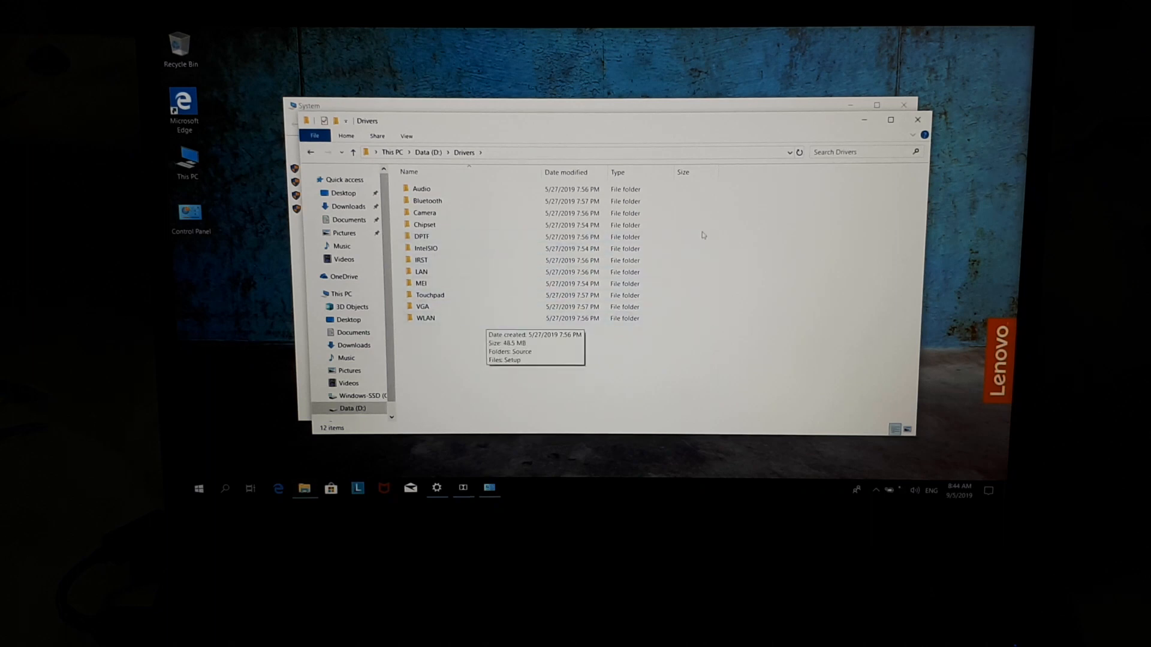
mouse_move(917, 120)
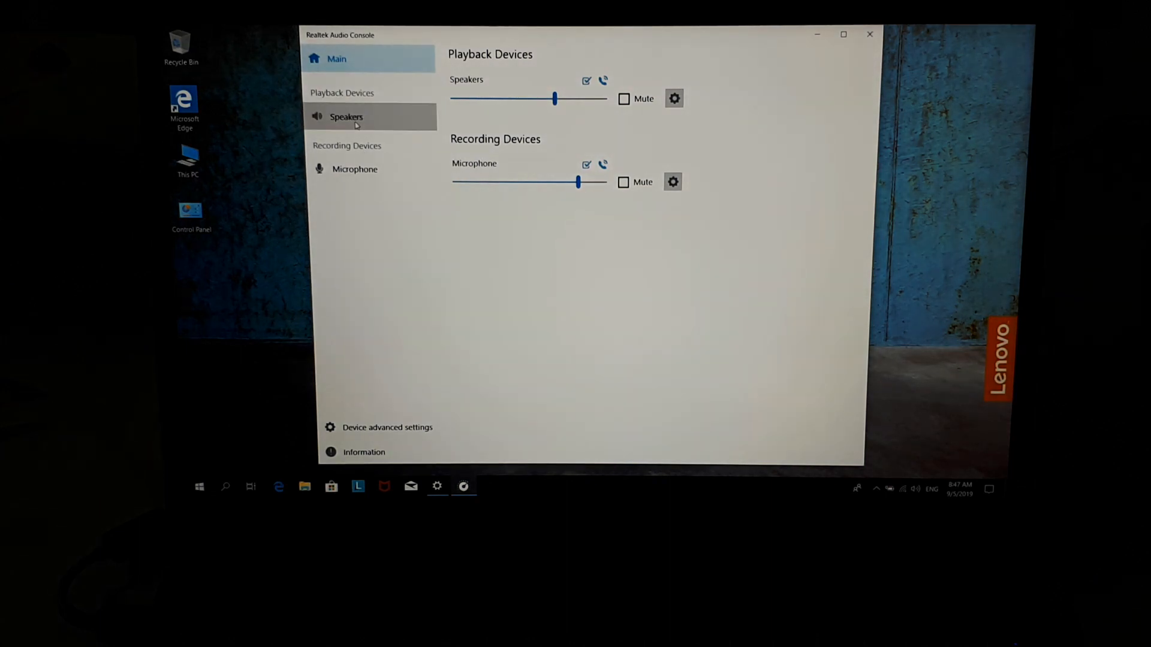
View the Speakers settings (48000Hz 24Bits, Stereo) and then the Microphone settings
left_click(345, 116)
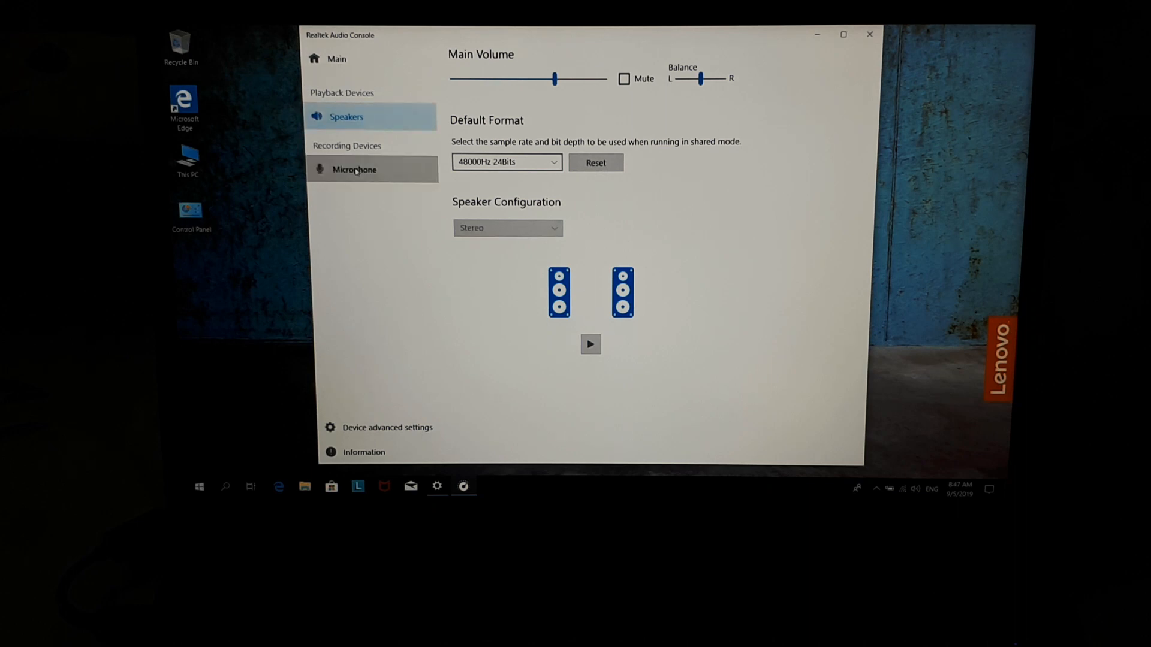
left_click(355, 169)
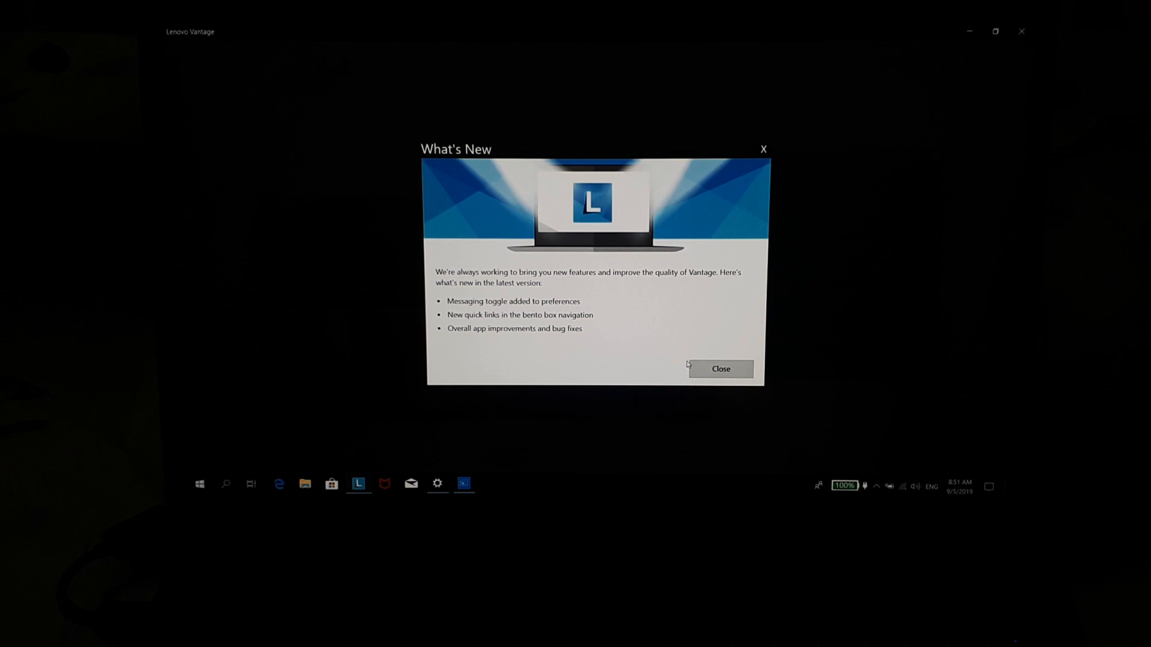
Show Vantage Hardware Settings with power and battery status, hiding the section panel
left_click(719, 368)
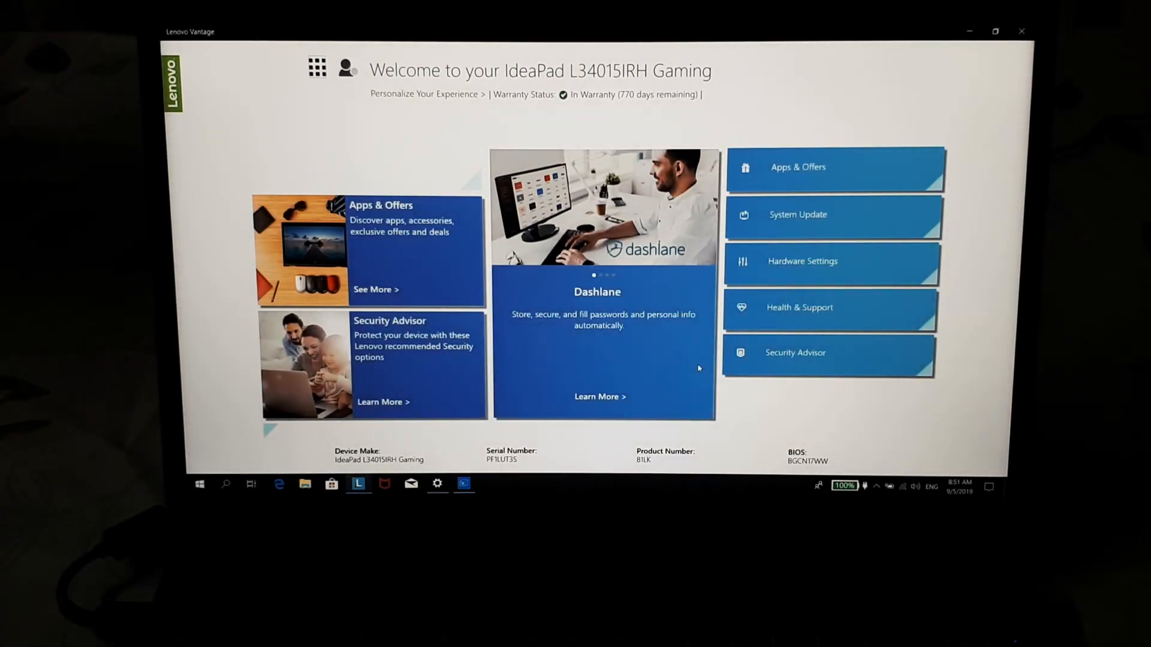
mouse_move(316, 67)
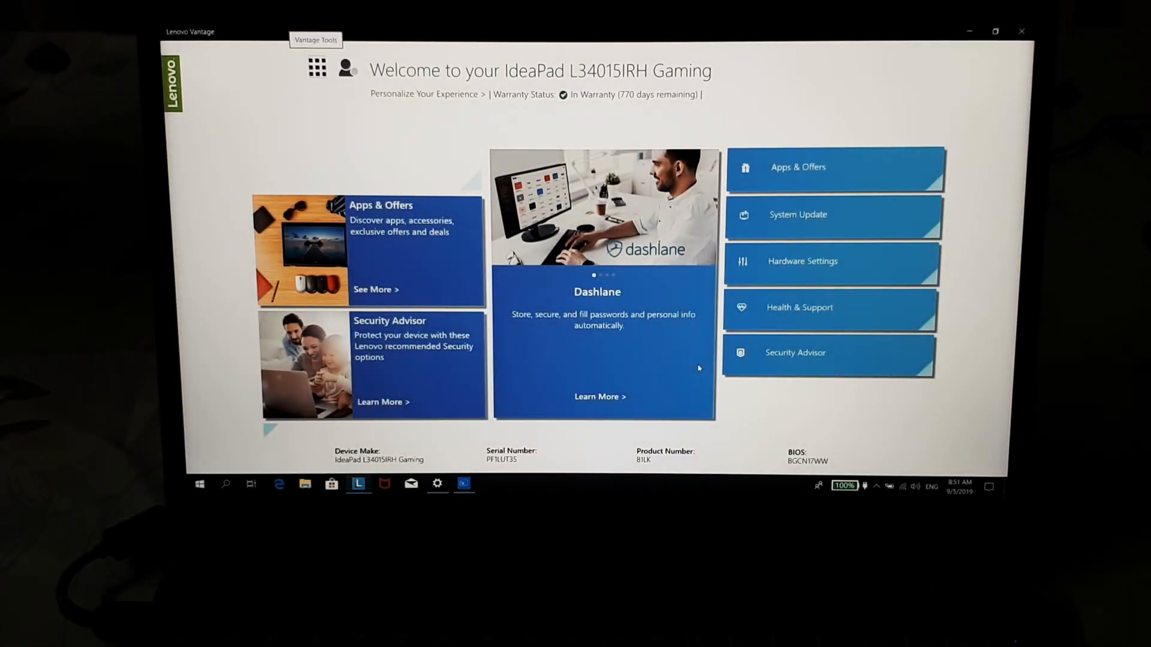
left_click(829, 261)
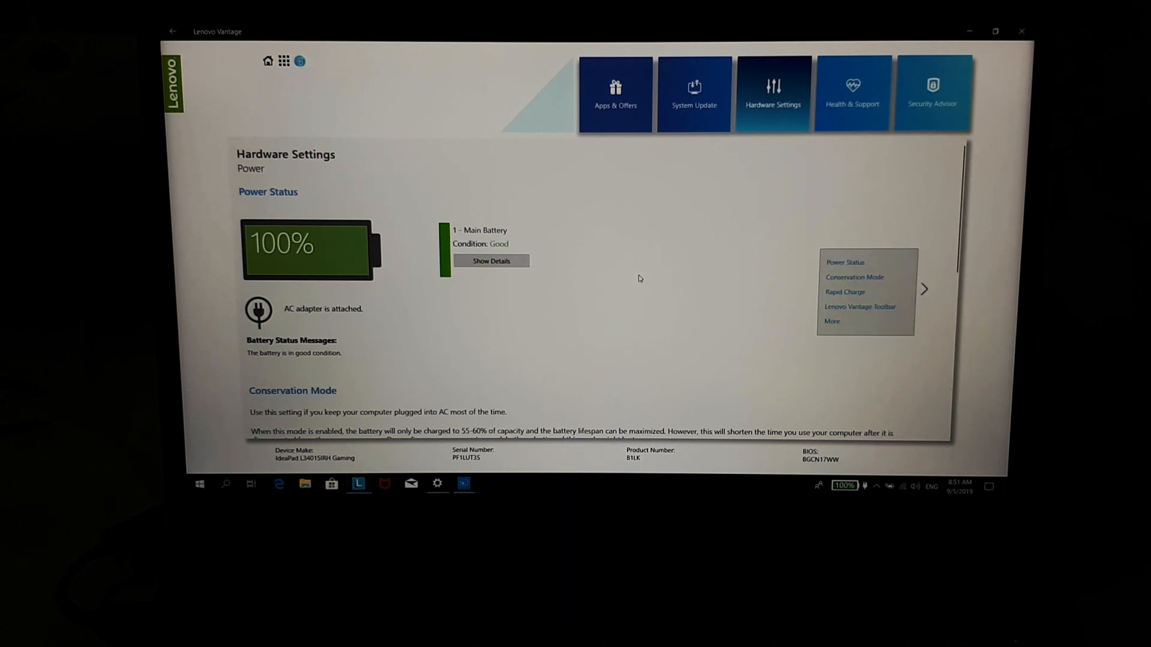
left_click(923, 289)
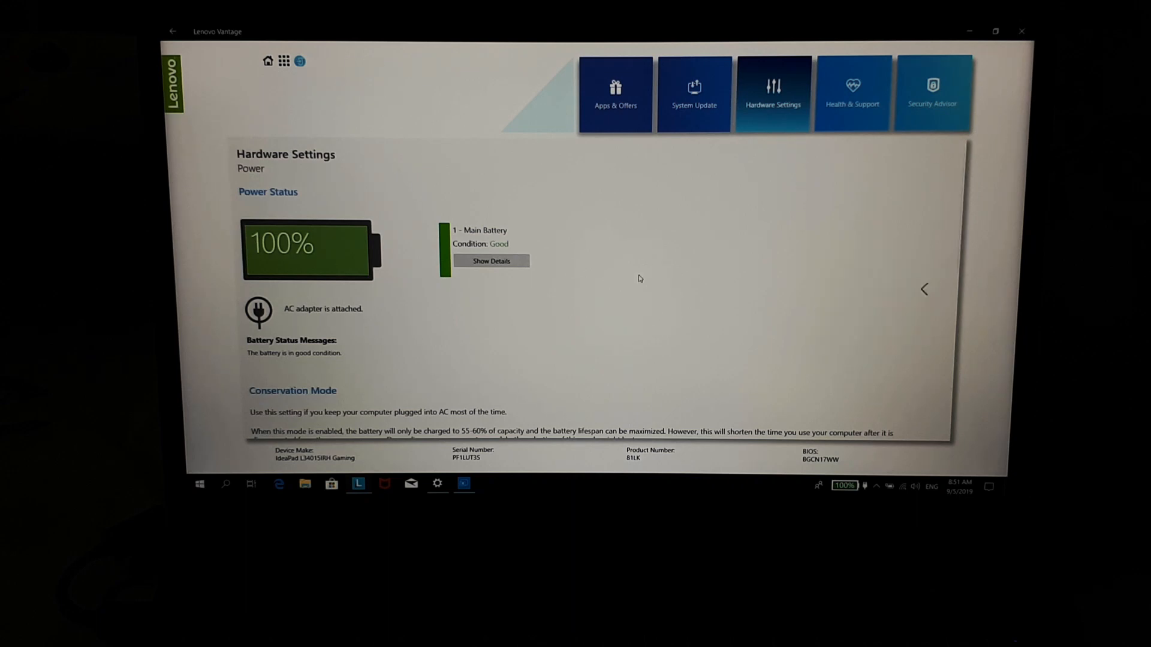
scroll("down", 3)
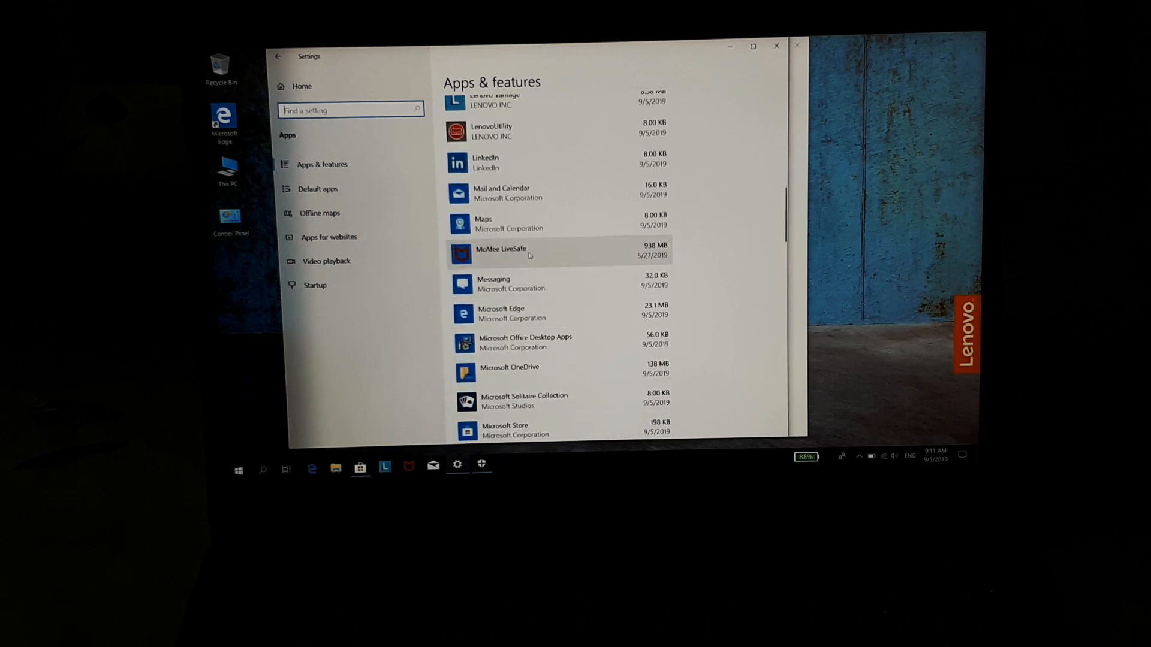
Uninstall McAfee LiveSafe from Apps & features and allow the UAC prompt
left_click(529, 253)
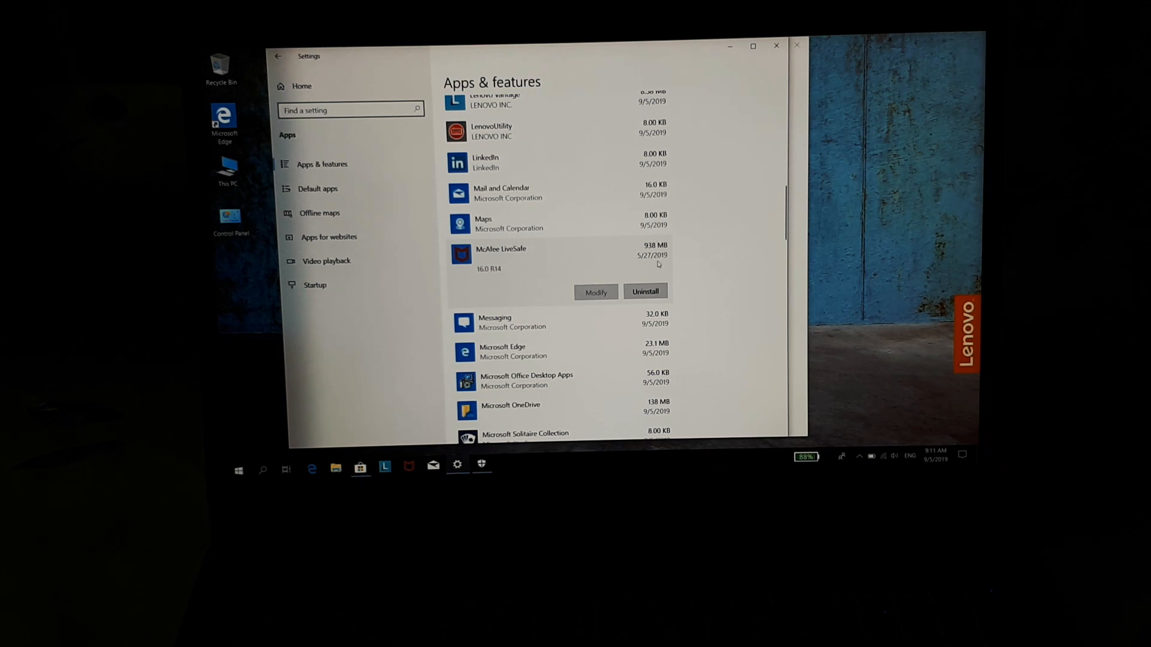
left_click(645, 291)
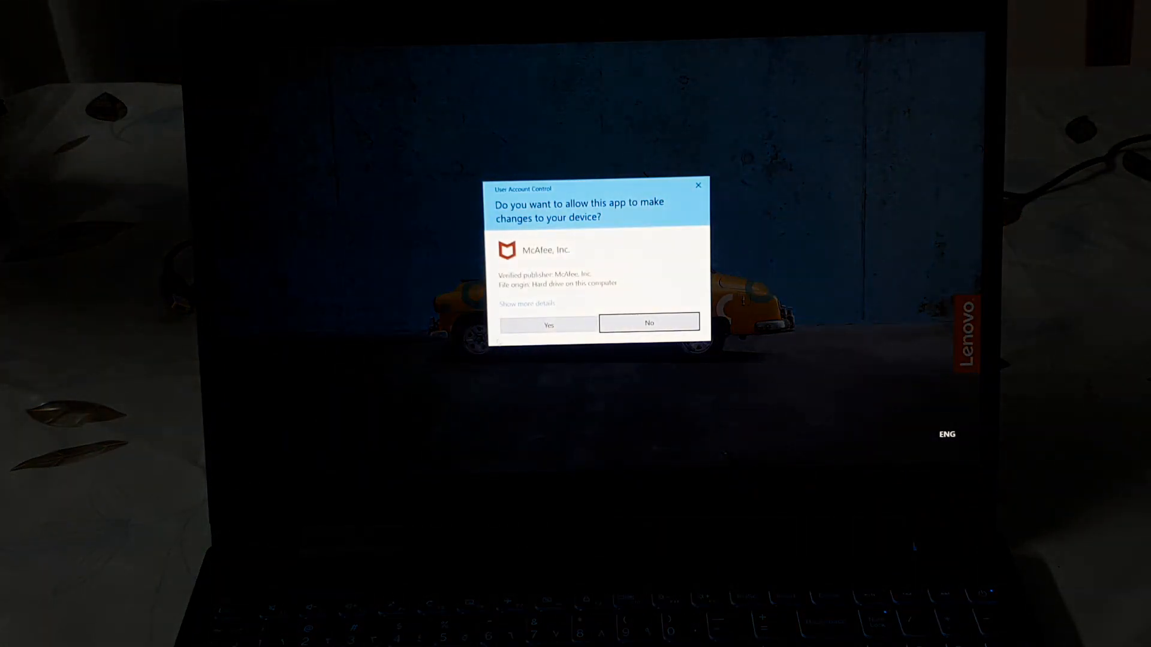
left_click(648, 323)
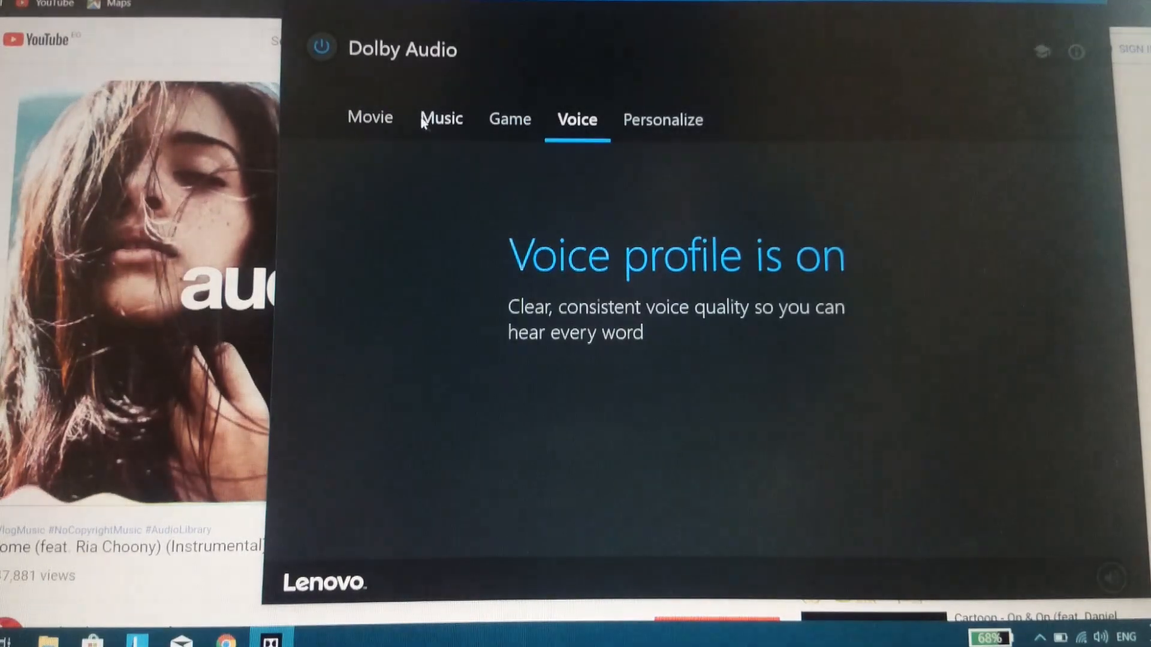
Try the Music, Movie, Game and Voice profiles, ending back on Music
left_click(441, 118)
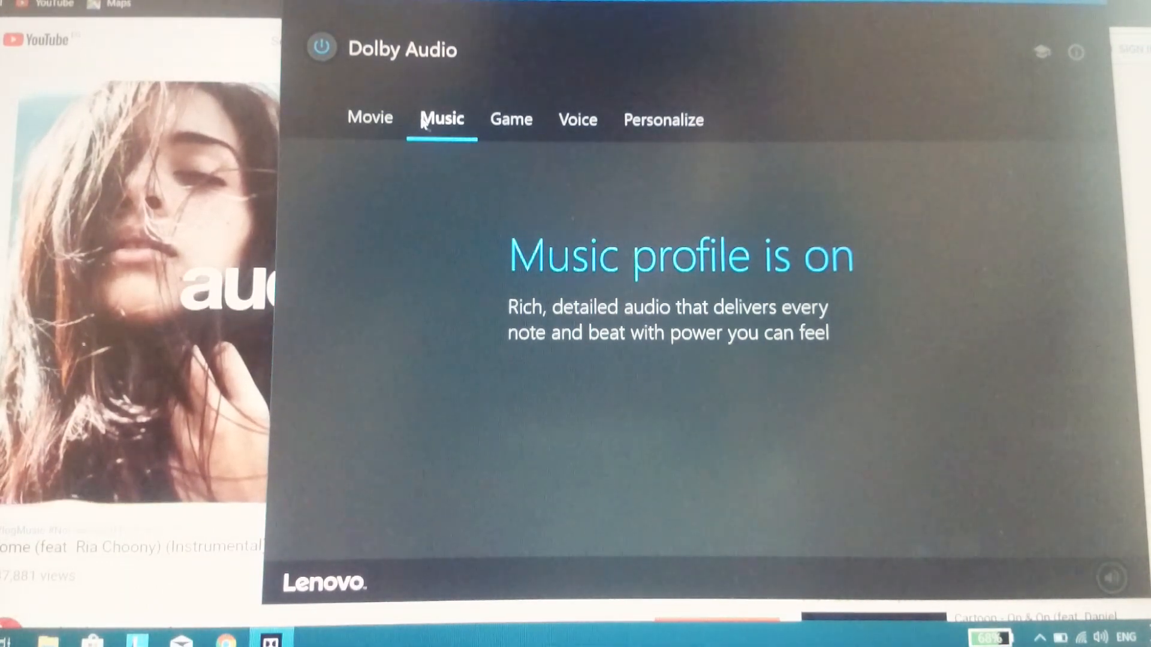
mouse_move(374, 126)
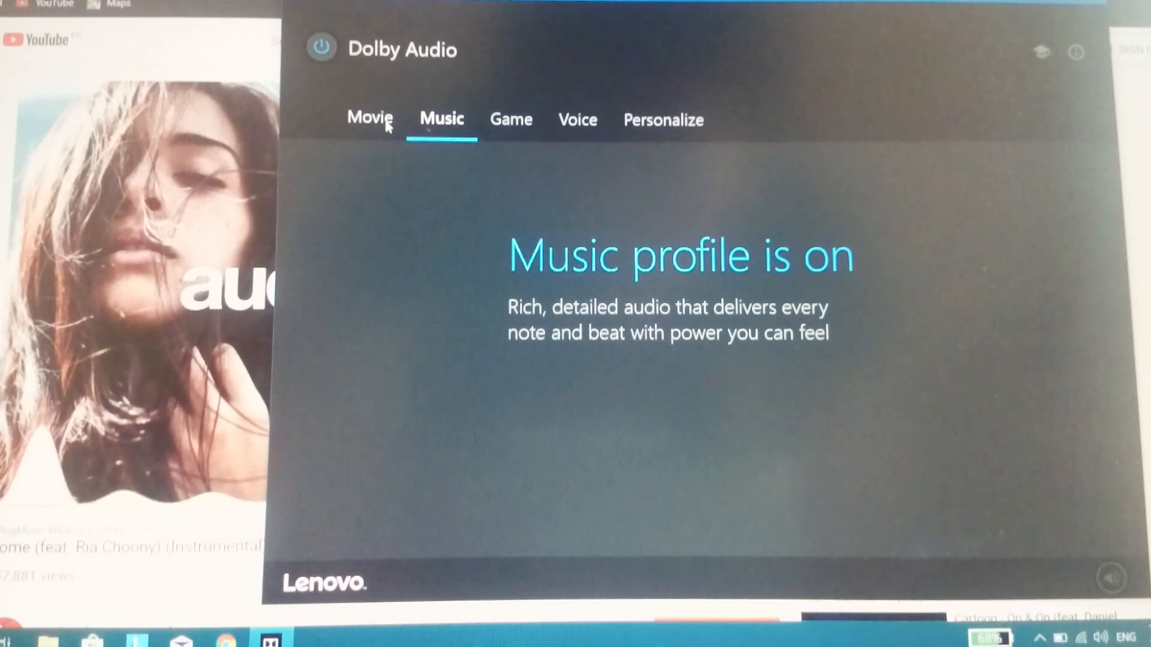
left_click(370, 118)
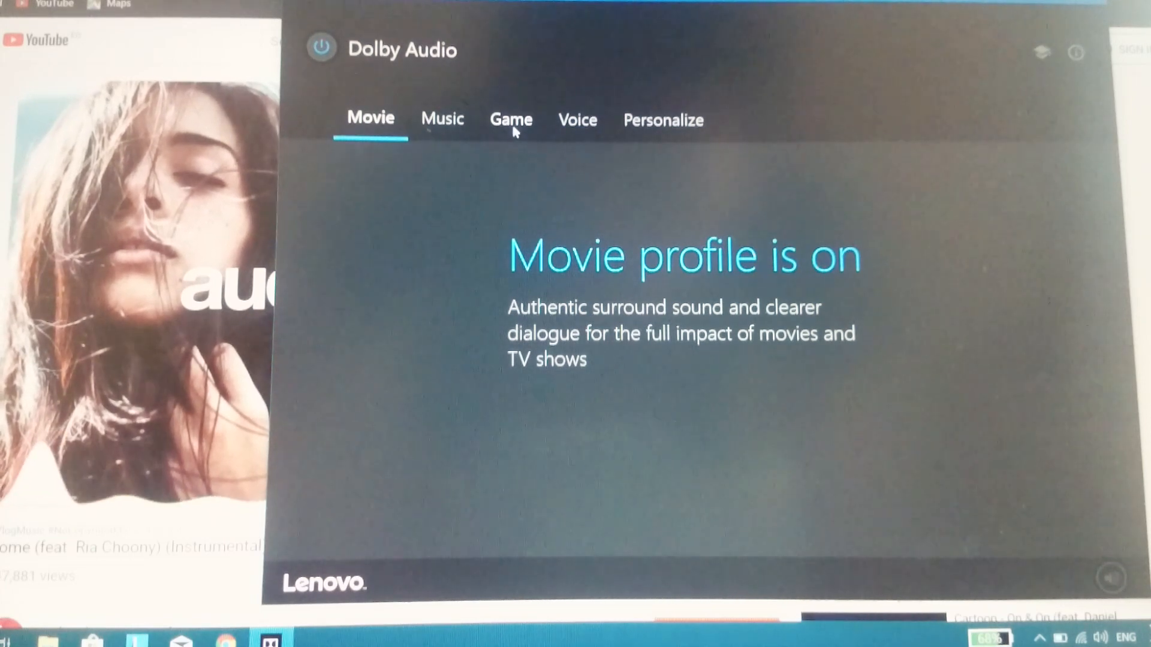
left_click(510, 120)
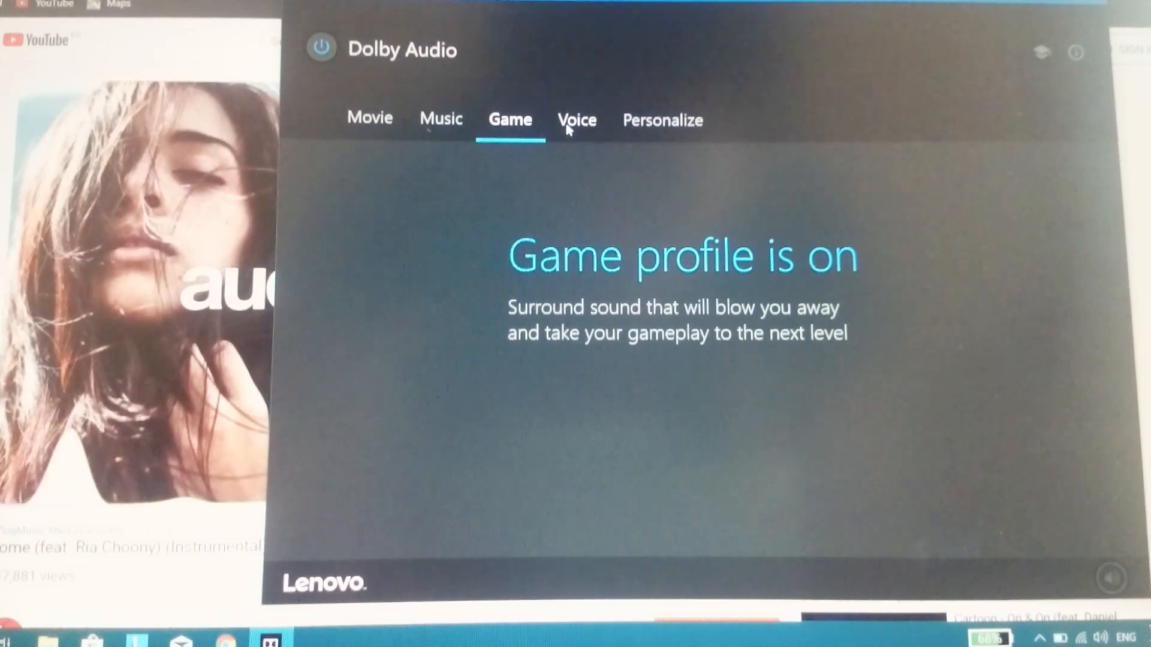
left_click(576, 120)
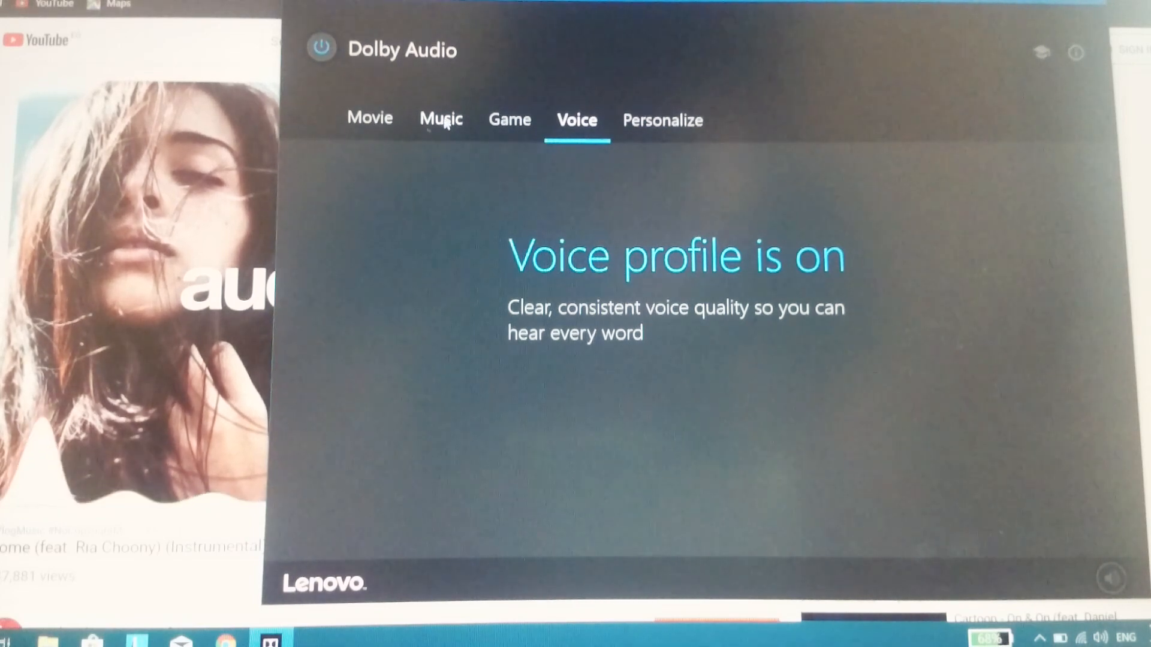
left_click(440, 118)
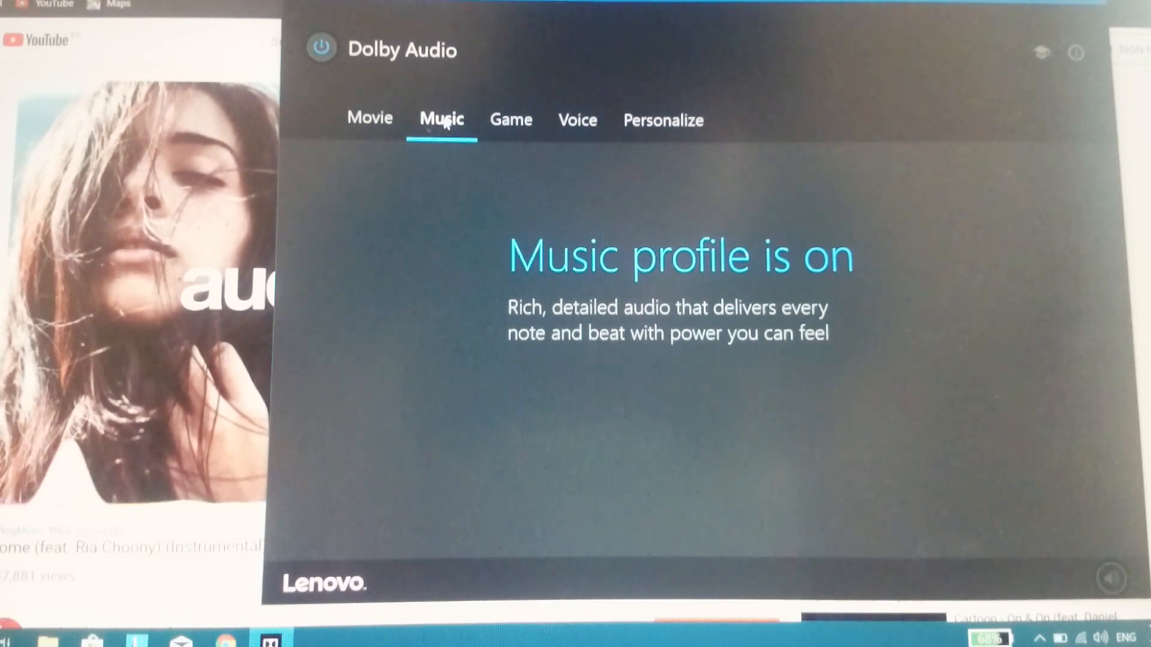
Turn Dolby Audio off and back on with Music active
left_click(319, 48)
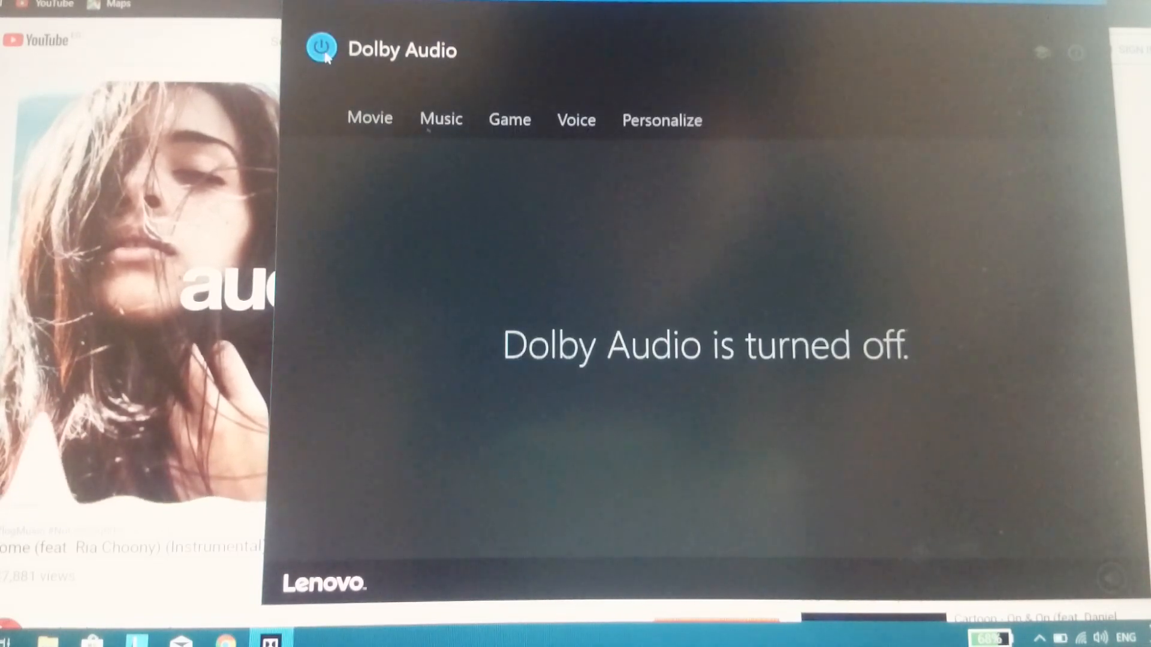
left_click(441, 120)
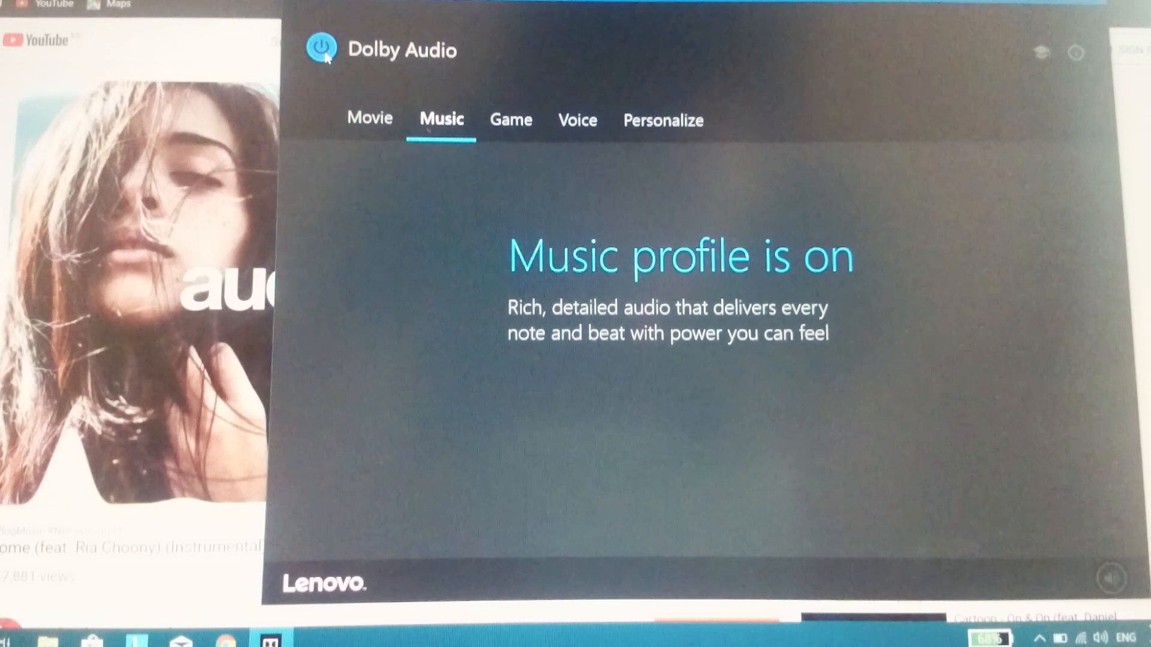